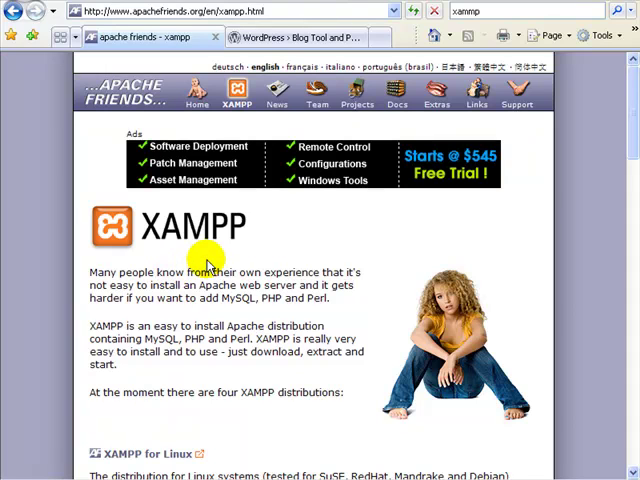
mouse_move(224, 264)
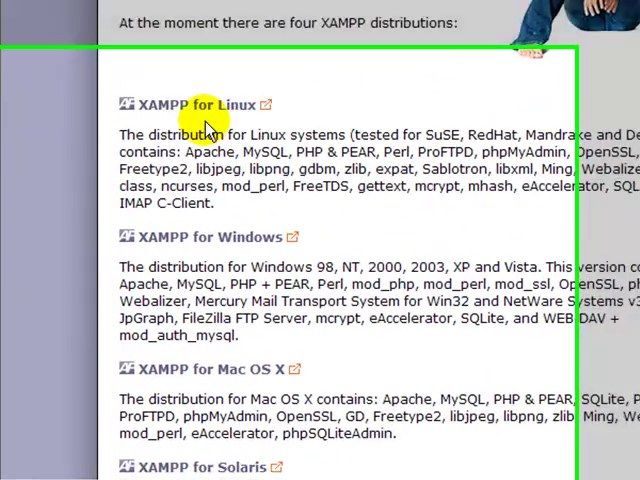
Scroll the XAMPP for Windows page down to the XAMPP Lite 1.7.0 download table.
scroll("down", 3)
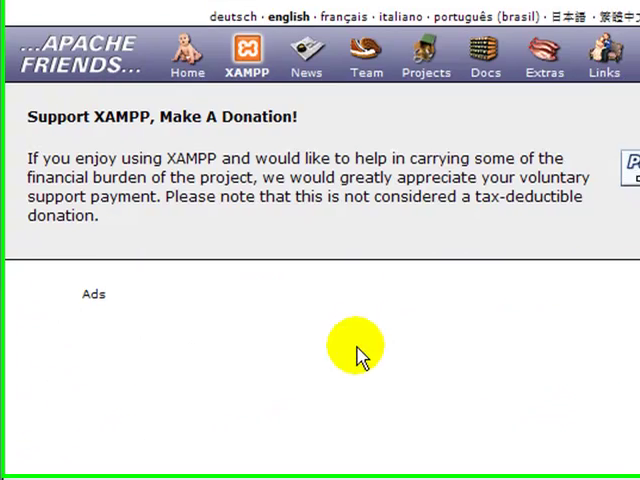
scroll("down", 3)
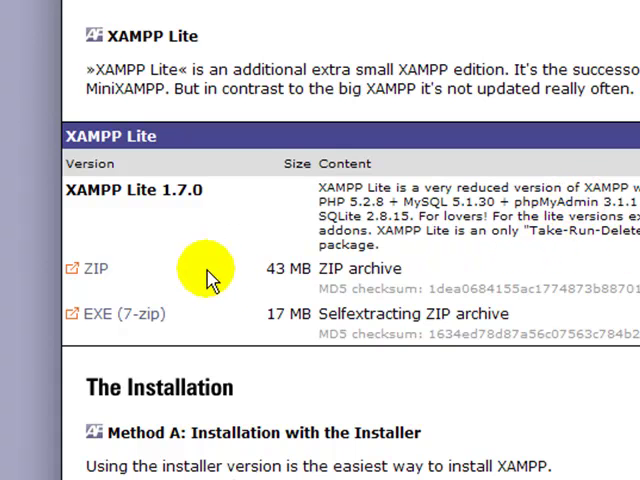
mouse_move(178, 268)
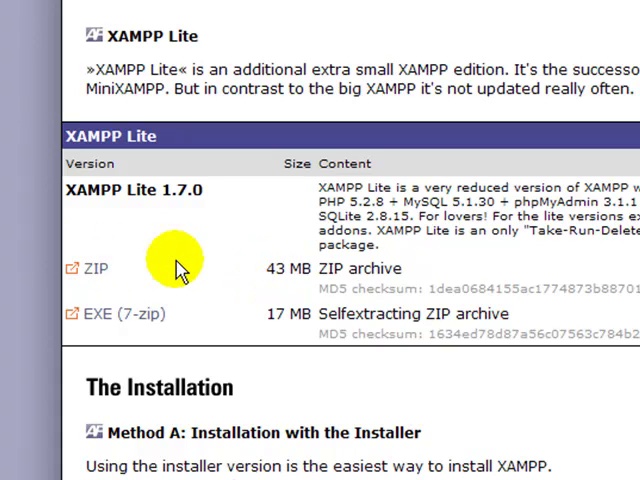
mouse_move(96, 268)
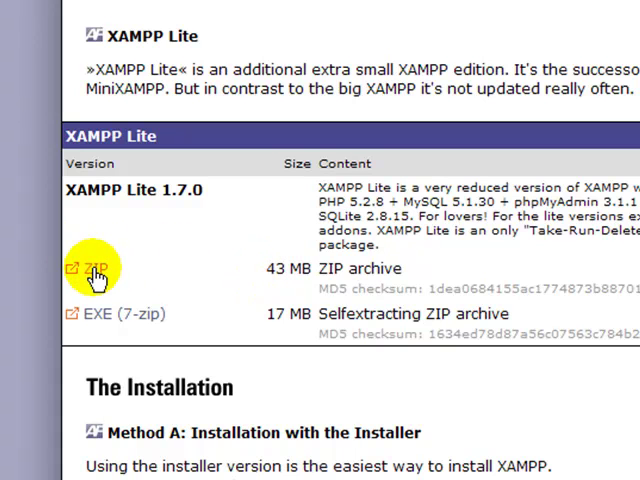
Save the XAMPP Lite 1.7.0 ZIP archive (42.8 MB) to the Desktop via Save Target As.
right_click(94, 268)
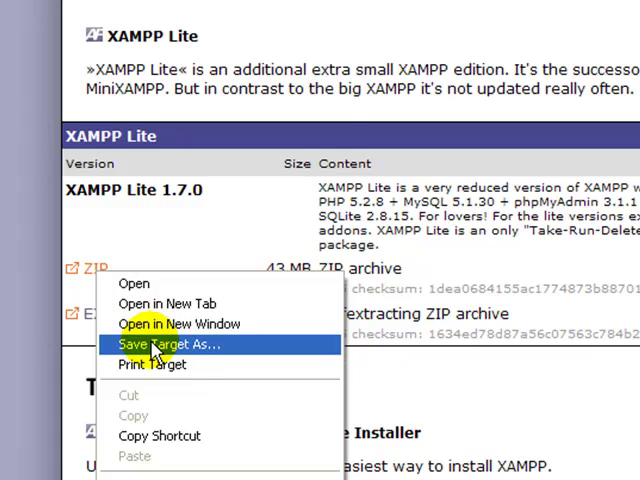
left_click(168, 344)
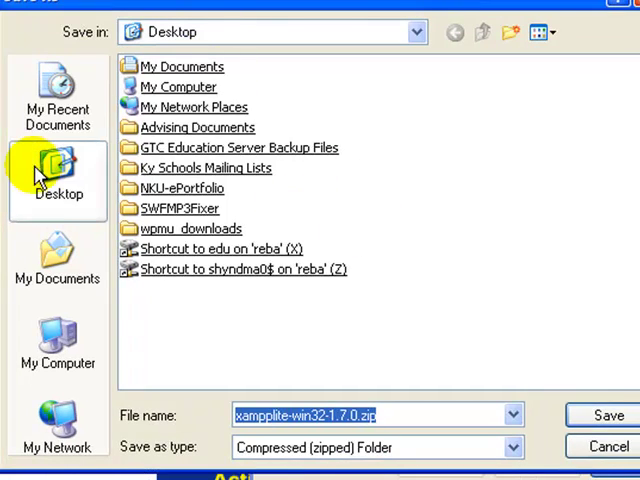
left_click(604, 416)
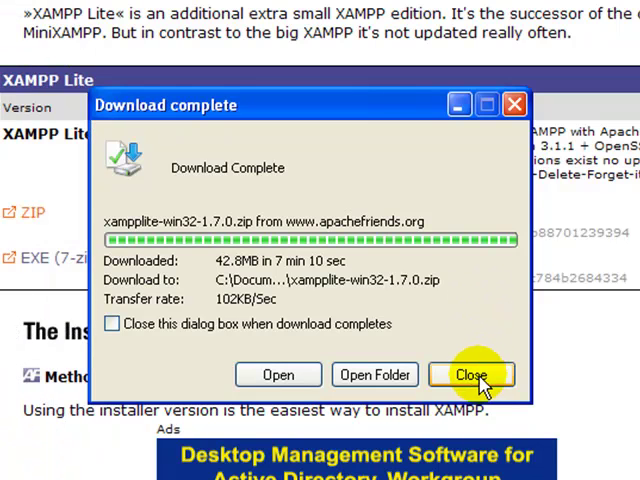
left_click(472, 374)
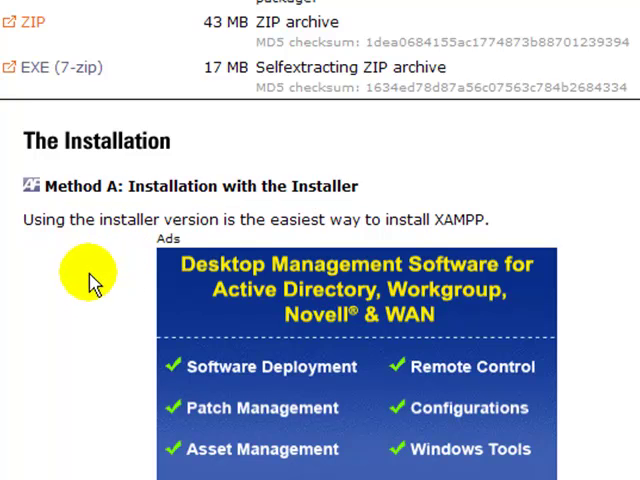
mouse_move(312, 198)
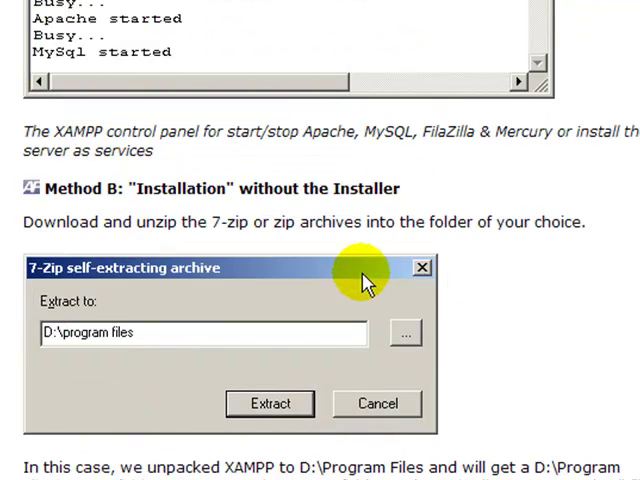
Scroll through the Method B instructions and setup_xampp.bat output, then reach the WordPress.org homepage.
scroll("down", 3)
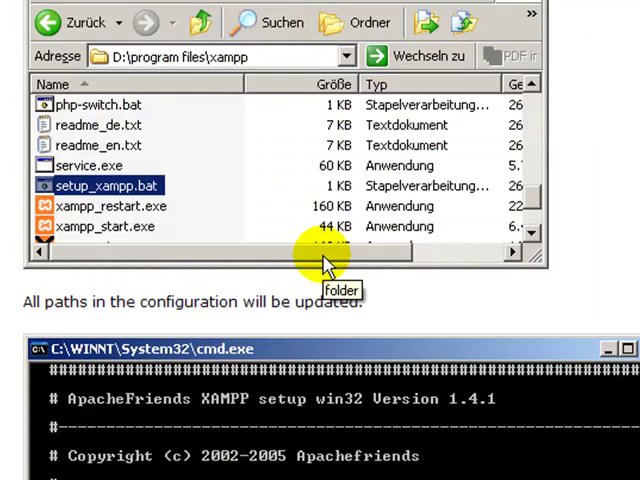
scroll("down", 3)
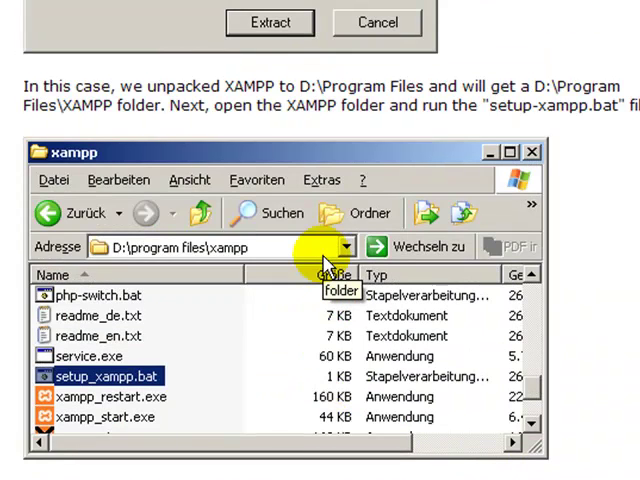
mouse_move(364, 140)
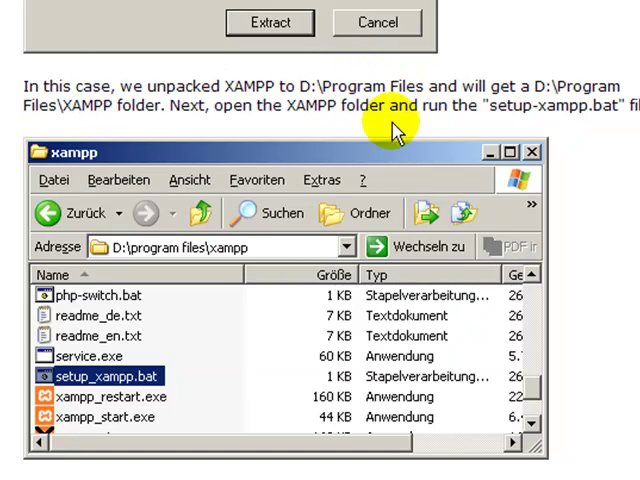
double_click(90, 376)
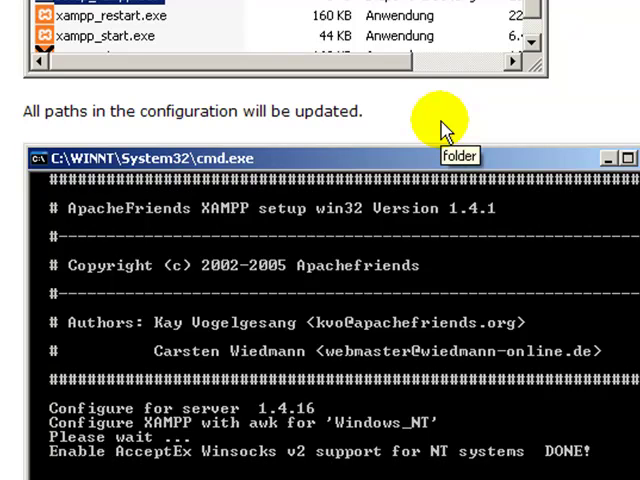
scroll("down", 3)
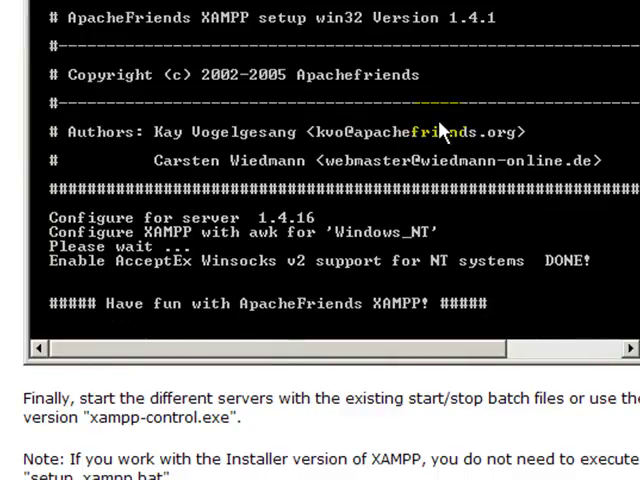
scroll("down", 3)
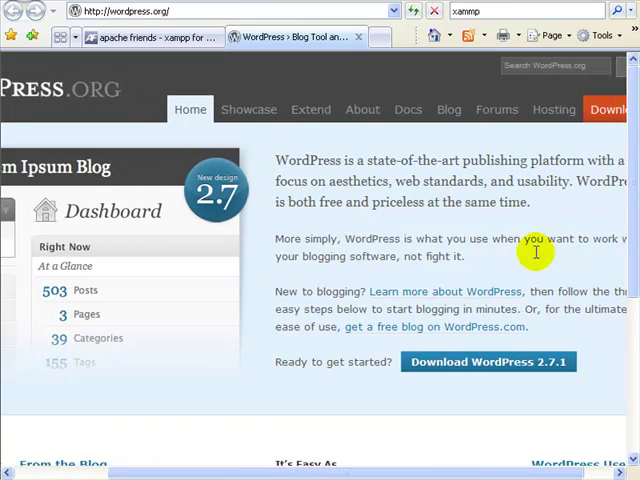
mouse_move(604, 118)
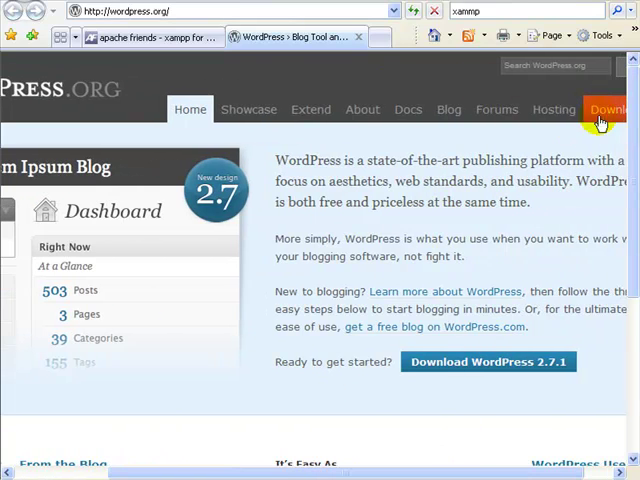
Download the WordPress 2.7.1 ZIP (1.76 MB) from the WordPress.org Download page.
left_click(604, 108)
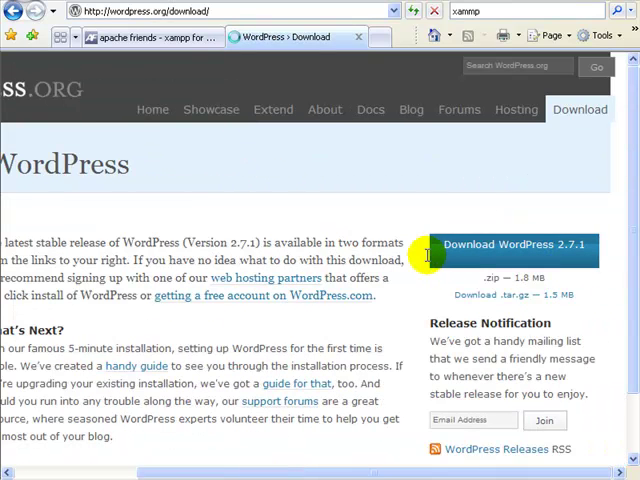
left_click(512, 252)
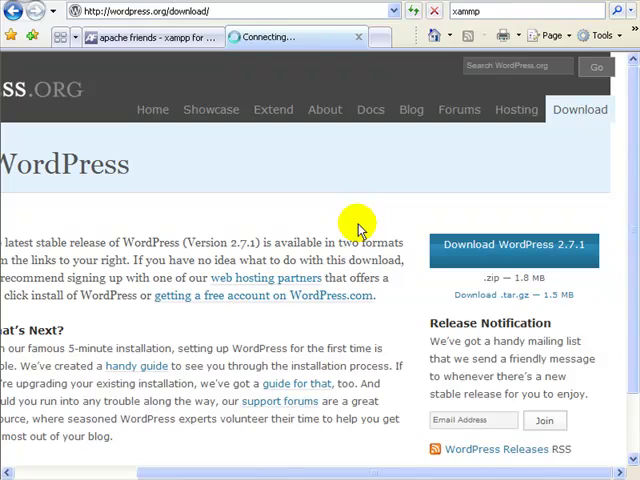
left_click(512, 250)
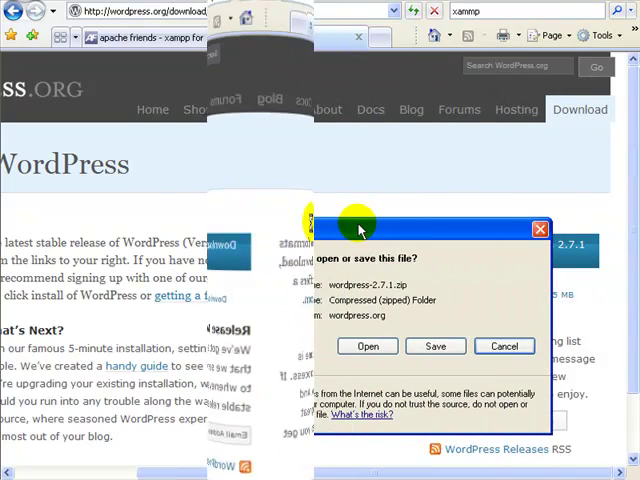
left_click(436, 346)
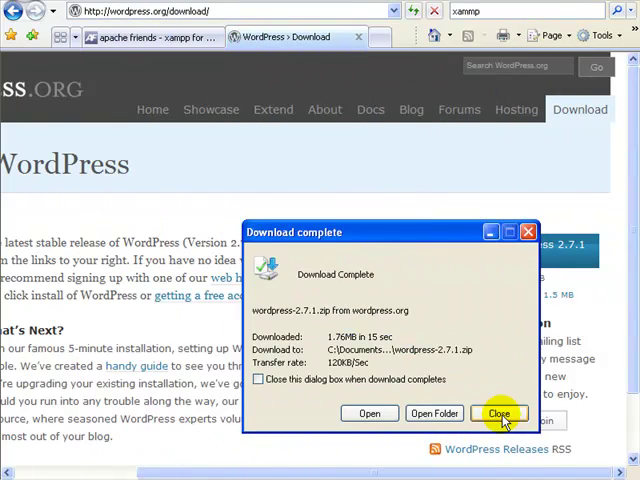
left_click(500, 412)
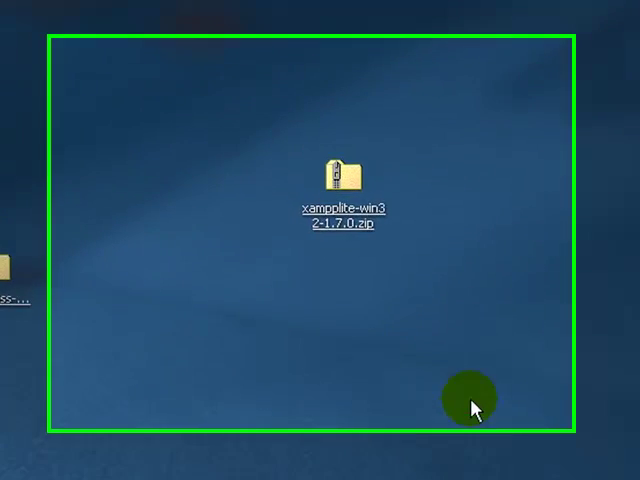
Extract the xampplite ZIP into a xampplite-win32-1.7.0 folder and delete the ZIP to the Recycle Bin.
right_click(340, 170)
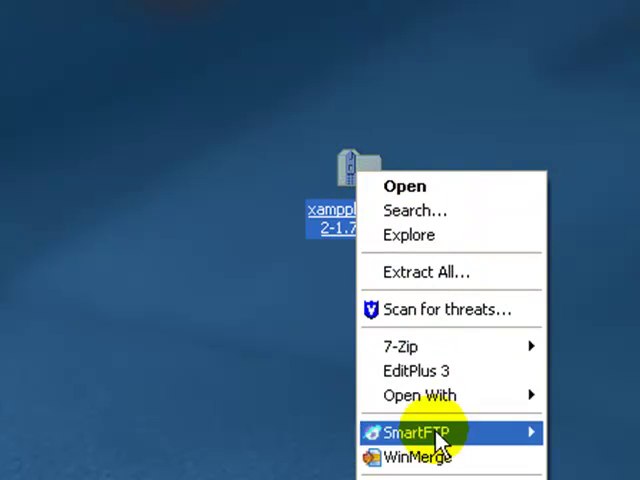
left_click(426, 272)
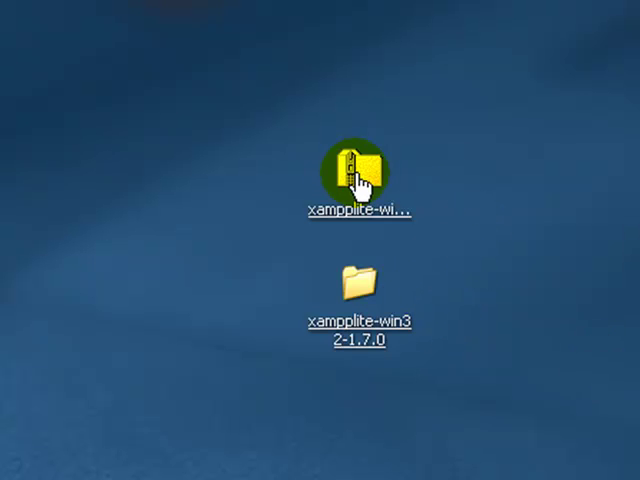
right_click(356, 170)
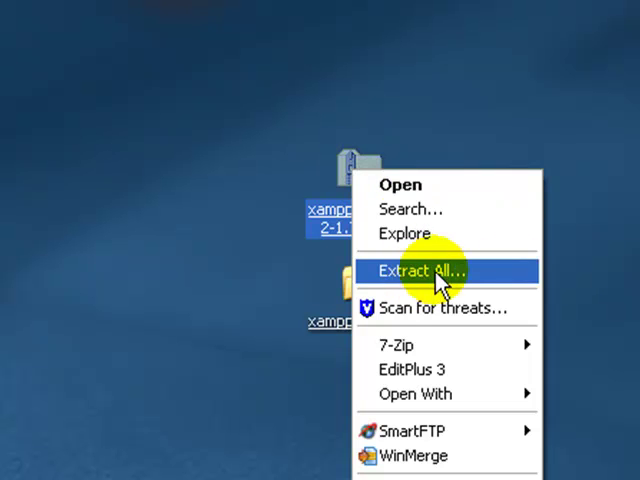
left_click(420, 272)
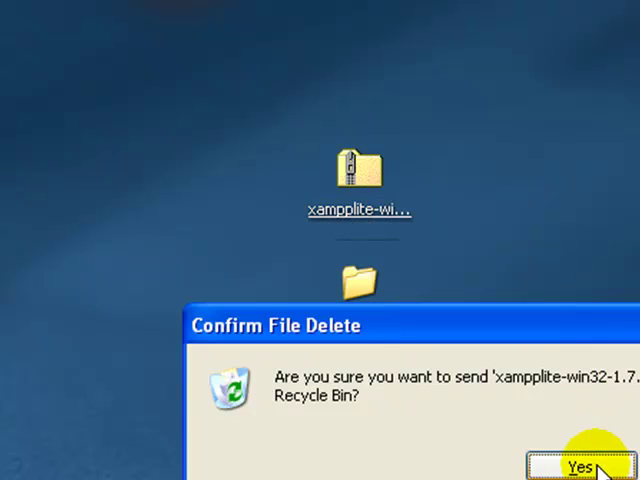
left_click(580, 468)
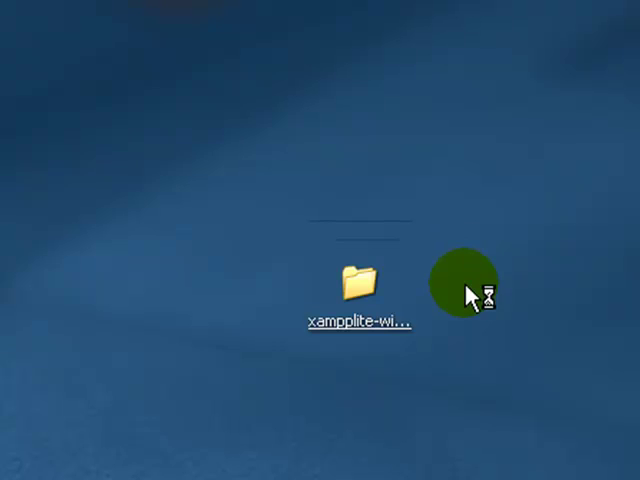
Open the extracted xampplite-win32-1.7.0 folder from the desktop in Explorer.
double_click(358, 284)
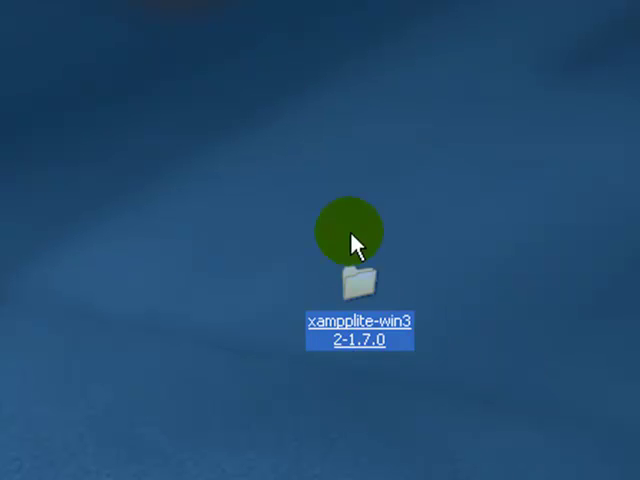
mouse_move(356, 290)
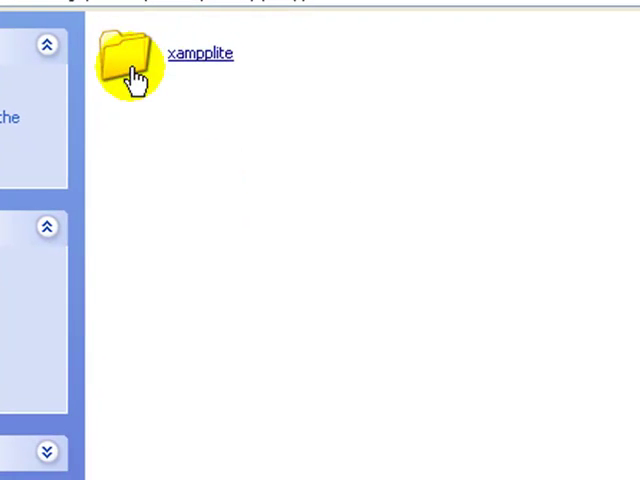
mouse_move(200, 70)
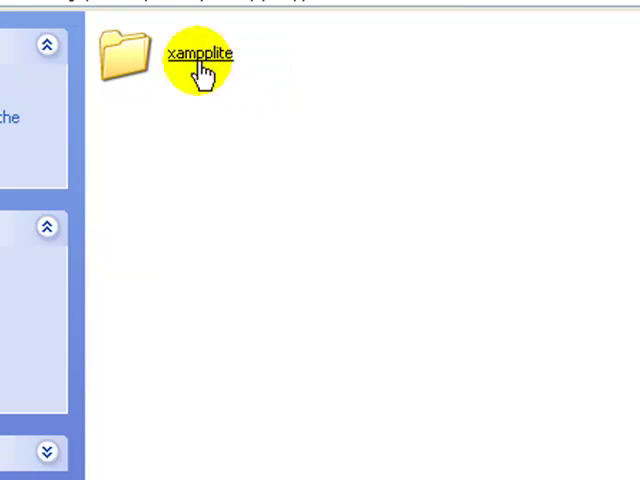
Open the xampplite folder copied to the root of USB drive H:.
double_click(198, 54)
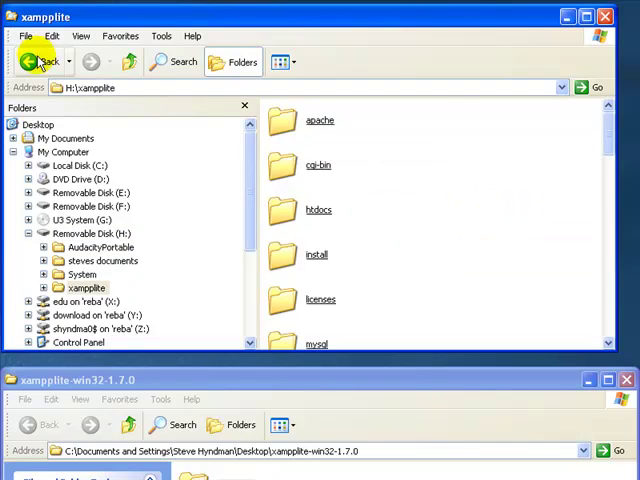
Go up to the H: drive root, glance at Local Disk (C:), and return to H:\ showing xampplite.
left_click(36, 60)
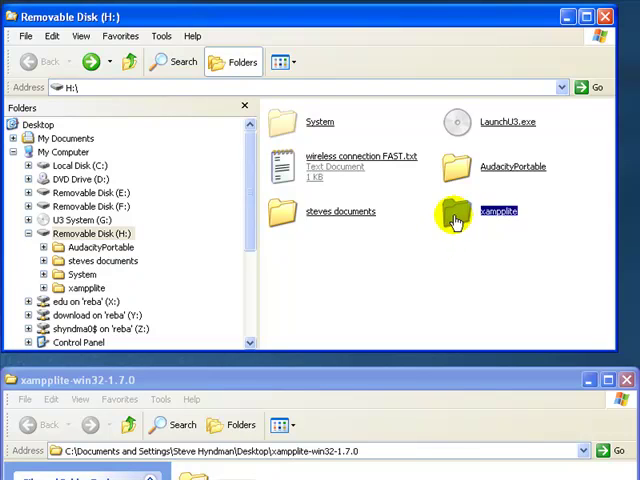
left_click(80, 164)
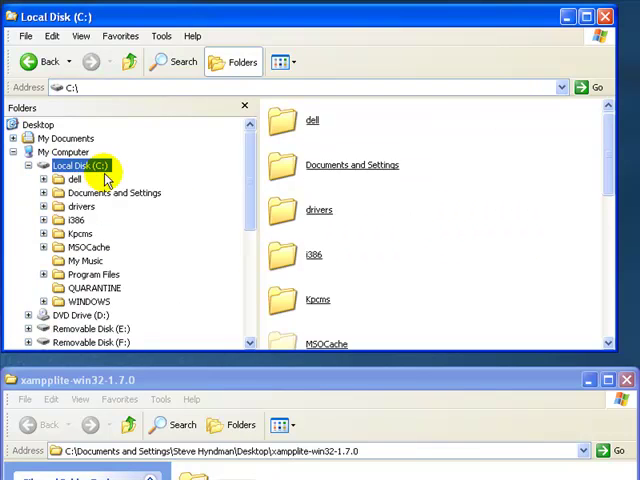
mouse_move(424, 232)
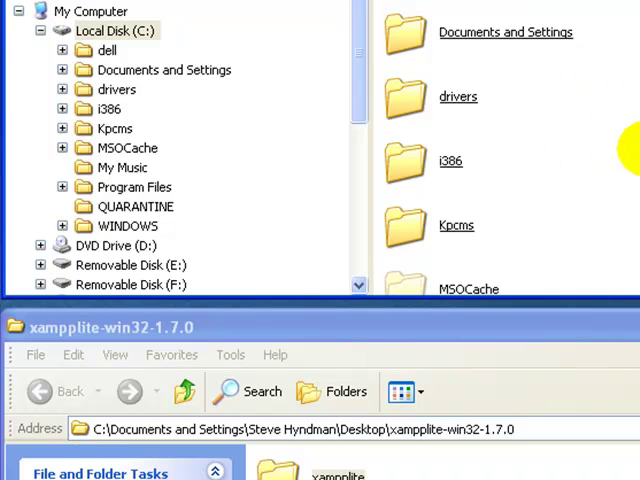
scroll("down", 3)
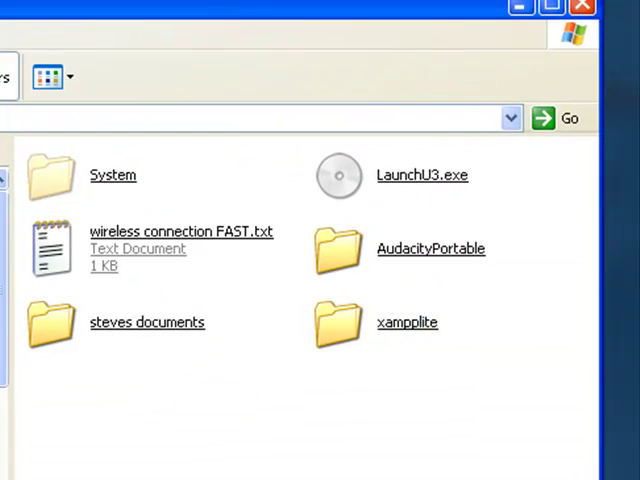
Open H:\xampplite to list its batch files and xampp executables, including xampp-portcheck.exe.
left_click(336, 322)
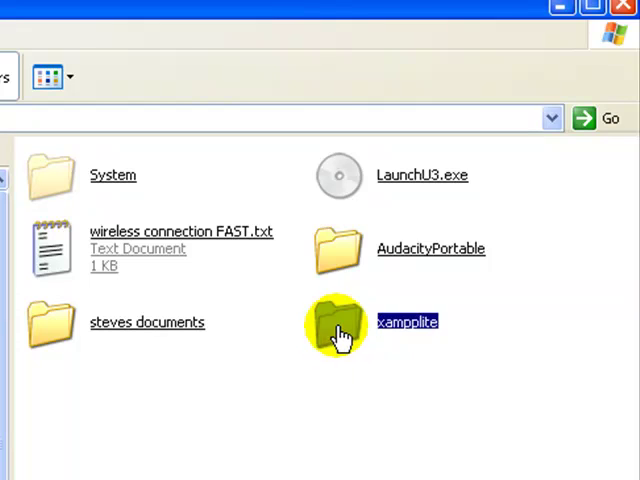
double_click(336, 322)
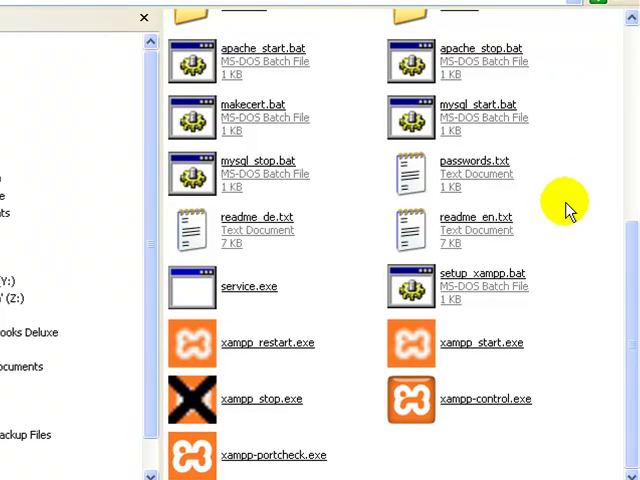
mouse_move(578, 320)
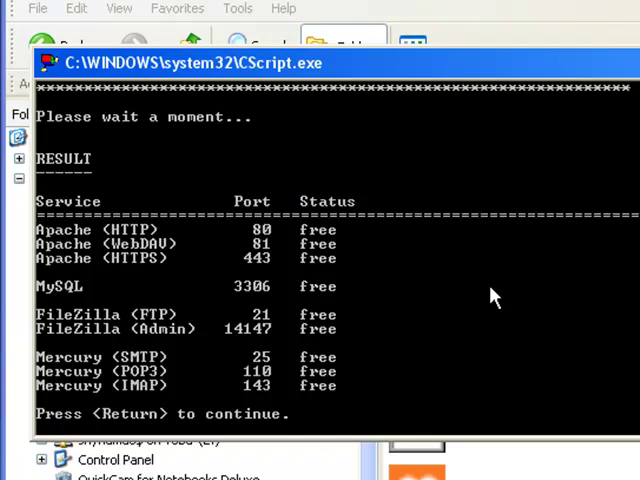
mouse_move(484, 292)
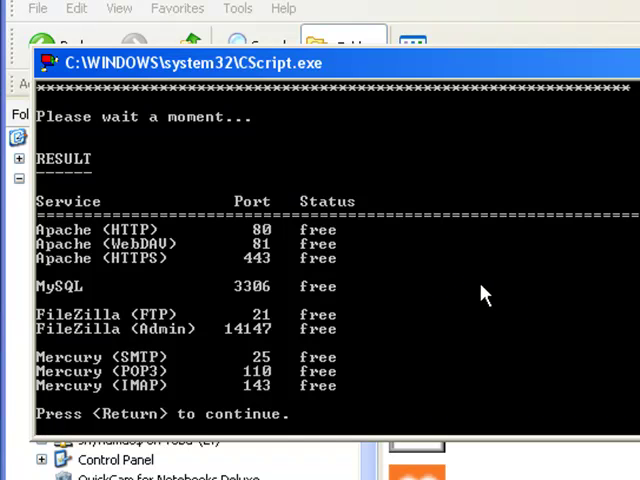
mouse_move(470, 300)
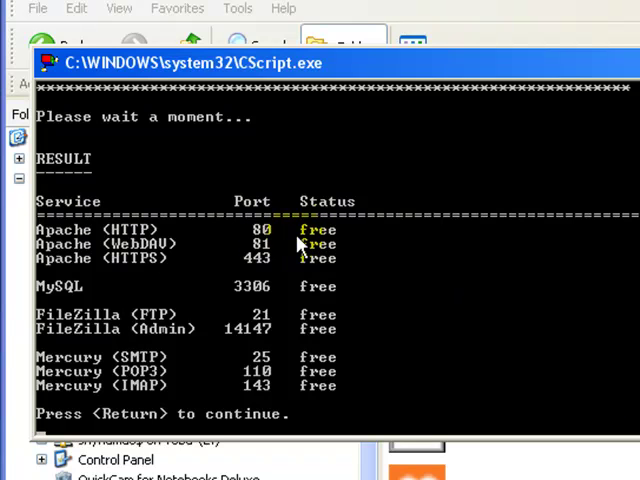
mouse_move(548, 302)
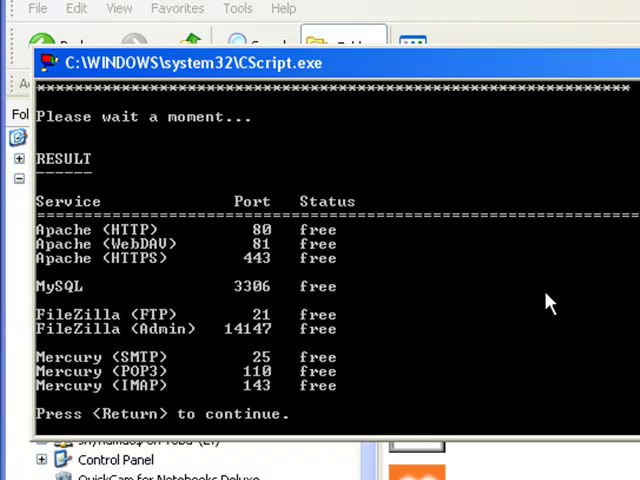
mouse_move(548, 304)
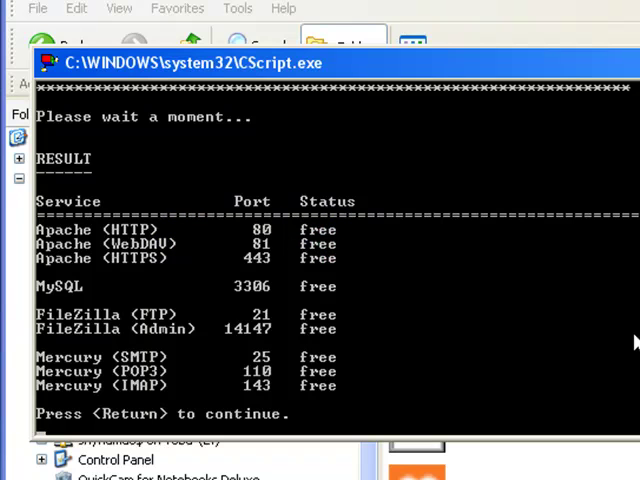
mouse_move(484, 310)
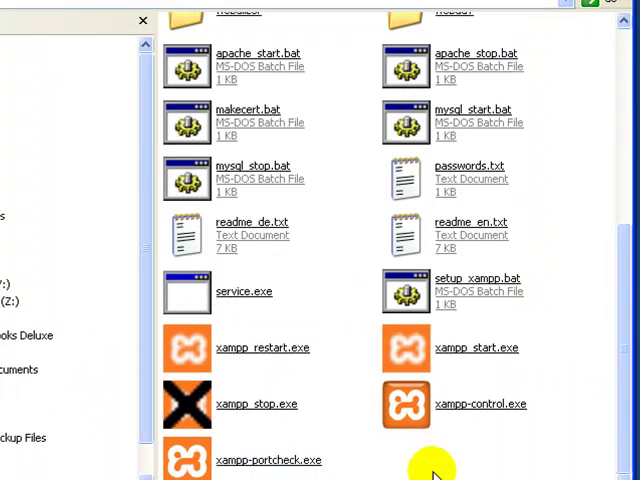
mouse_move(472, 448)
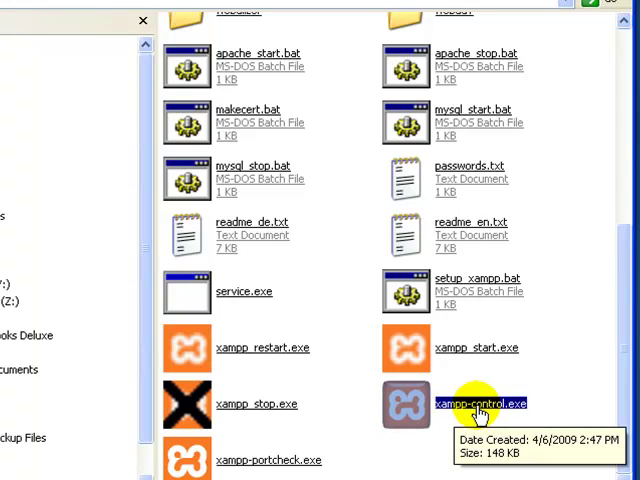
Launch the XAMPP Control Panel, start Apache on port 80 and unblock it in the firewall alert.
double_click(484, 404)
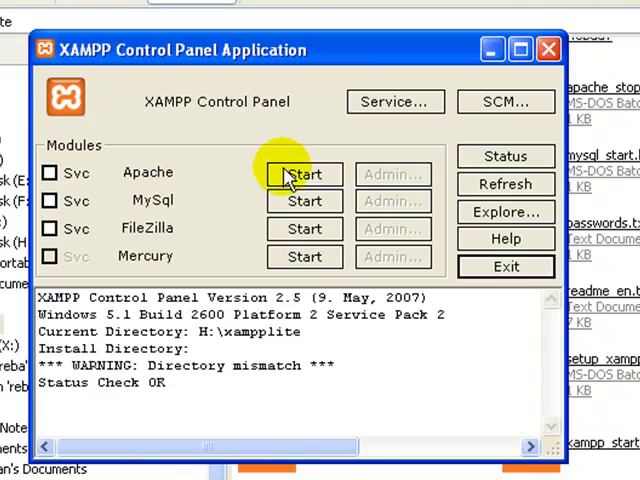
left_click(304, 174)
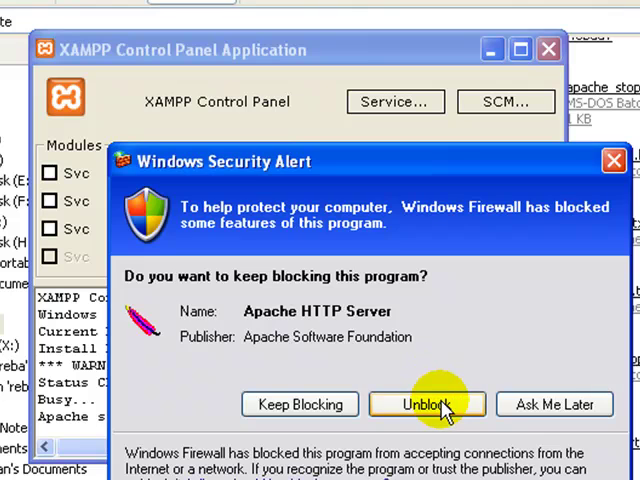
left_click(428, 404)
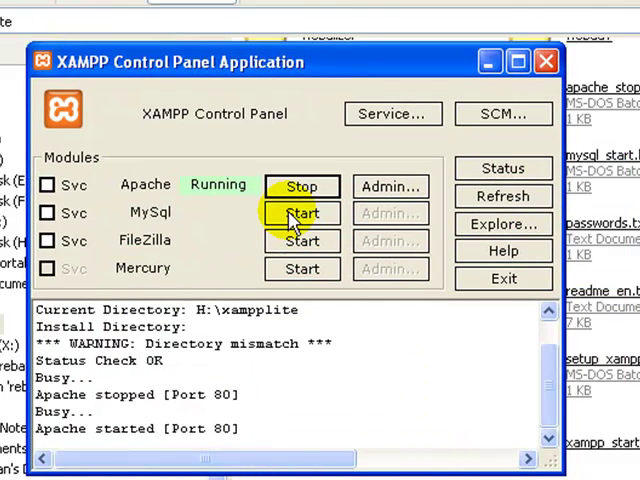
Start MySQL on port 3306 alongside Apache and minimize the XAMPP Control Panel.
left_click(302, 212)
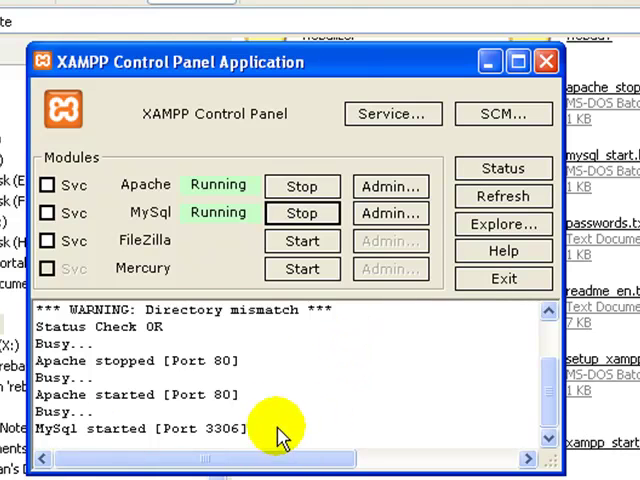
mouse_move(208, 184)
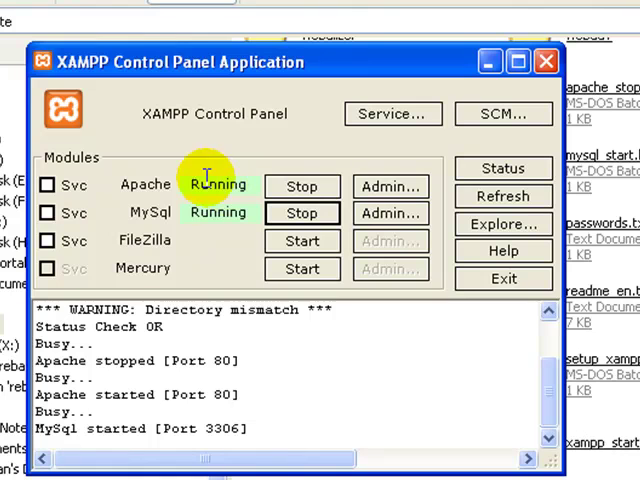
mouse_move(216, 204)
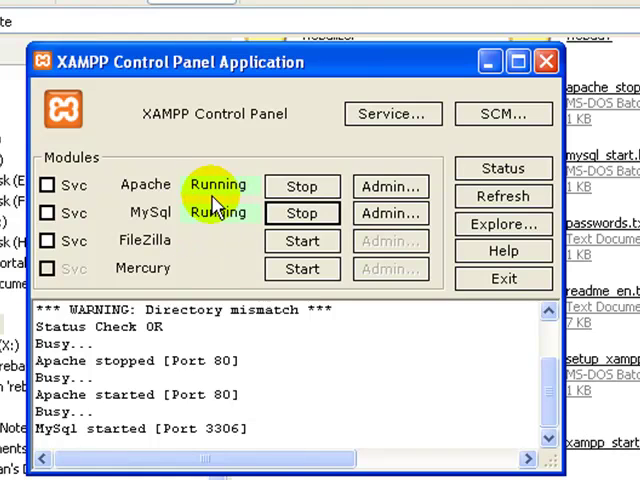
mouse_move(204, 212)
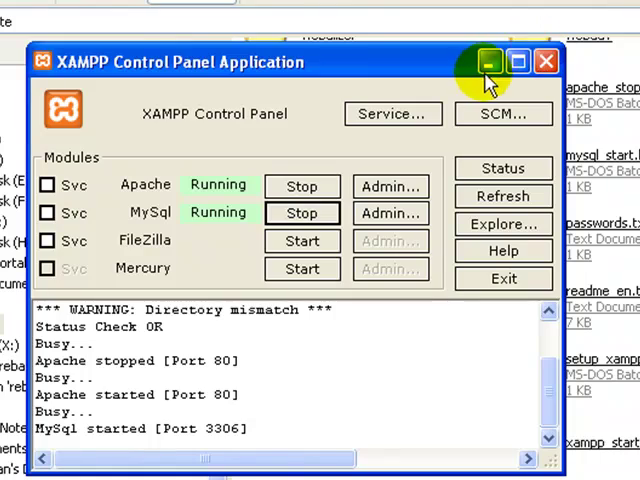
left_click(488, 60)
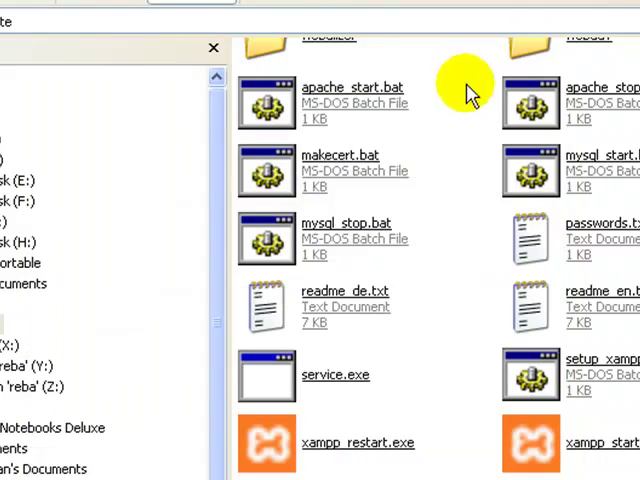